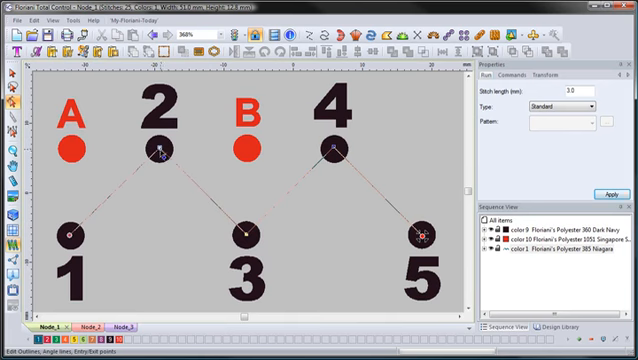
# Step: Bring up the node options for the point at dot 2
pyautogui.rightClick(157, 152)
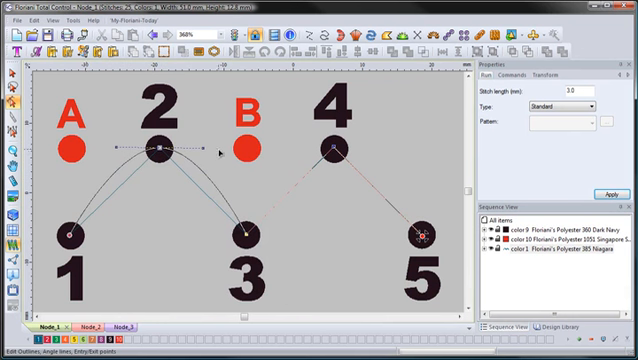
pyautogui.moveTo(243, 237)
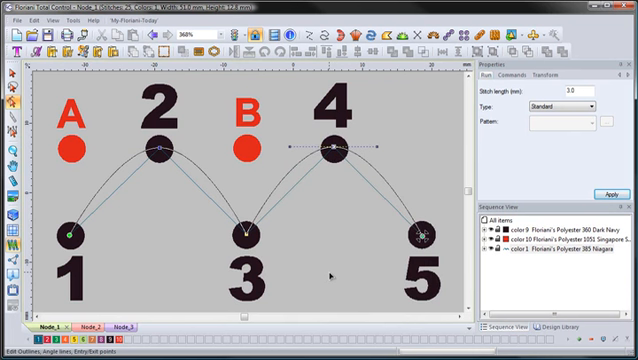
pyautogui.moveTo(300, 160)
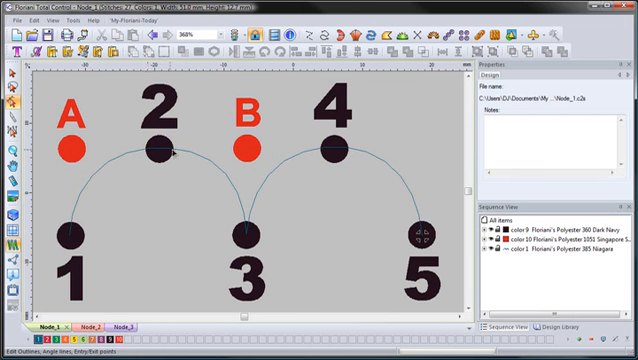
pyautogui.moveTo(120, 178)
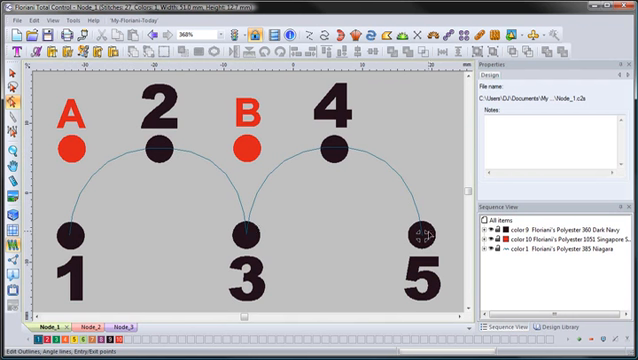
pyautogui.moveTo(231, 221)
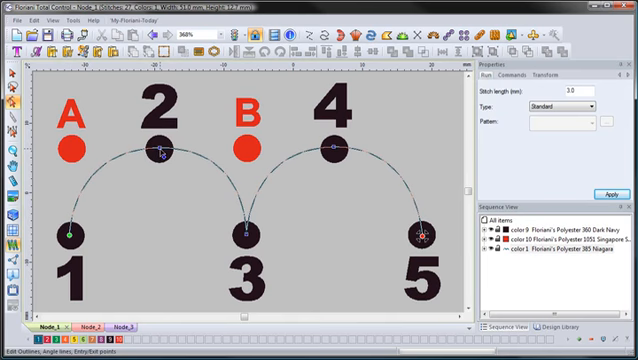
# Step: Bring up the node options to reset the stitch path
pyautogui.rightClick(162, 155)
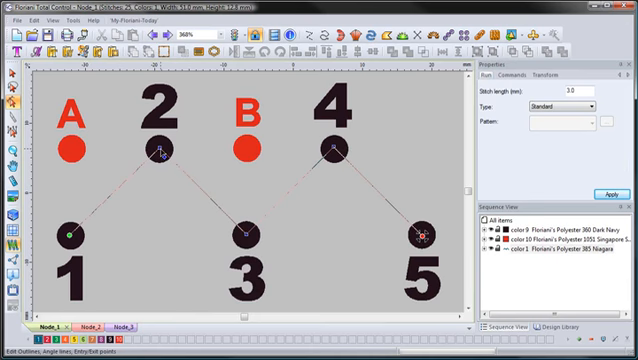
# Step: Make the node at dot 2 a Smooth point
pyautogui.rightClick(157, 155)
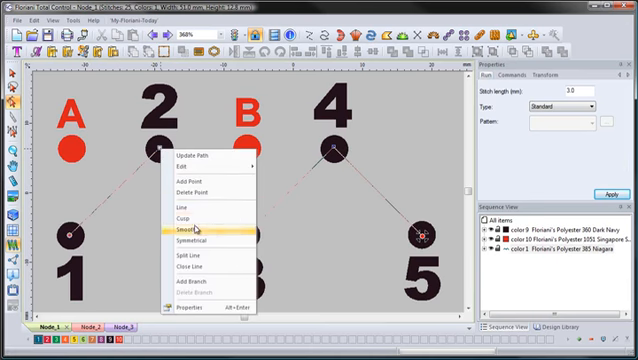
pyautogui.click(196, 231)
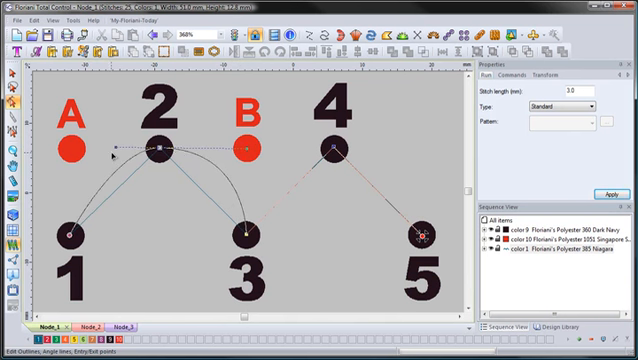
pyautogui.moveTo(116, 150)
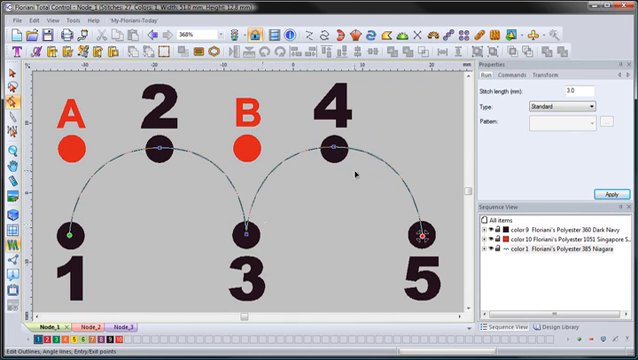
pyautogui.moveTo(157, 152)
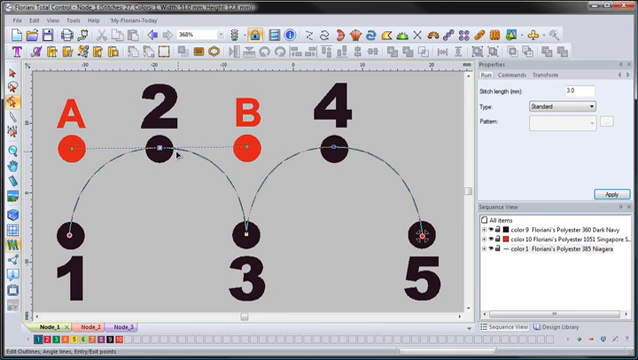
pyautogui.moveTo(145, 188)
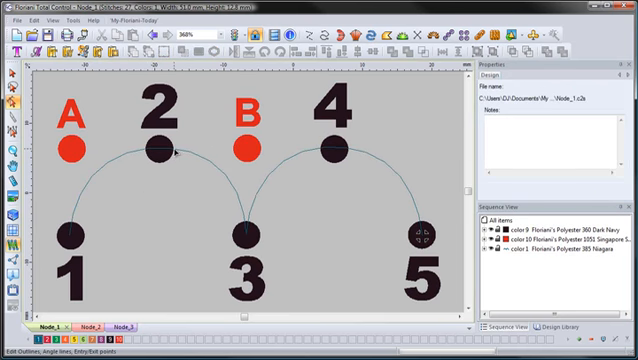
pyautogui.moveTo(166, 186)
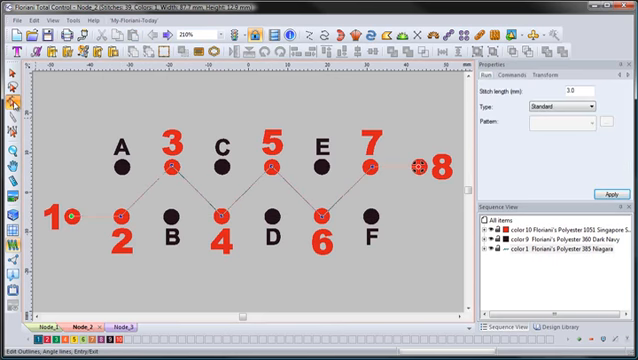
pyautogui.moveTo(22, 72)
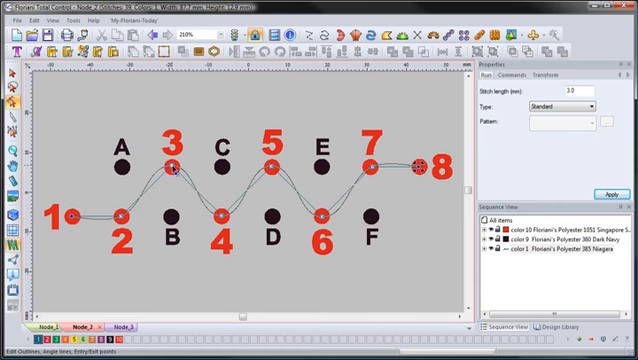
# Step: Bring up the node options for the point at dot 3 on Node_2
pyautogui.rightClick(170, 168)
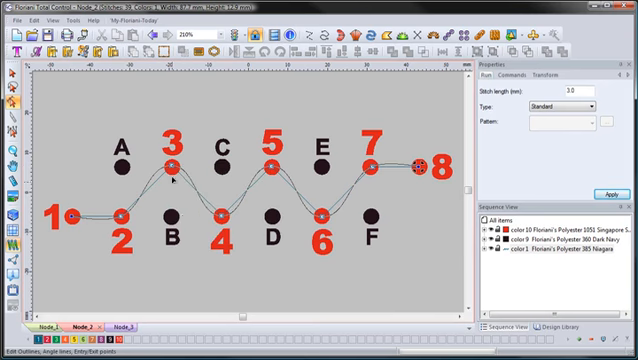
pyautogui.moveTo(135, 186)
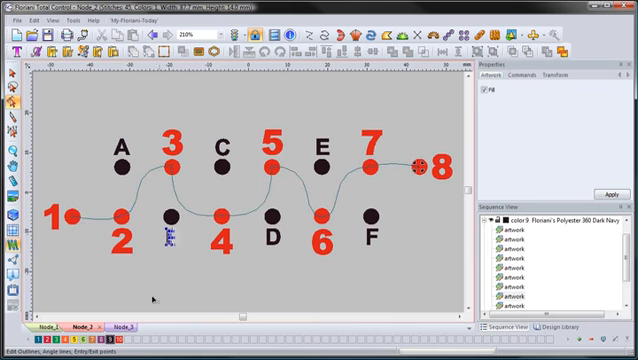
# Step: Switch to the Node_3 design and select the node at dot 2
pyautogui.click(117, 327)
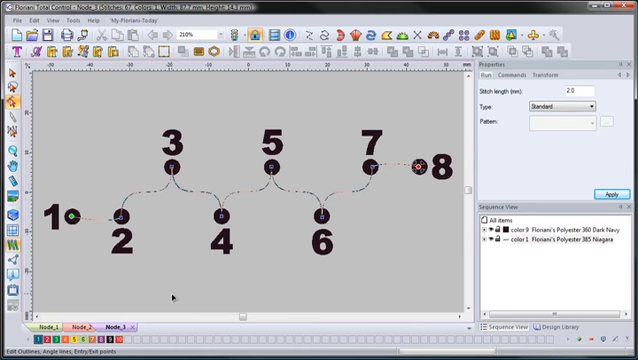
pyautogui.moveTo(237, 164)
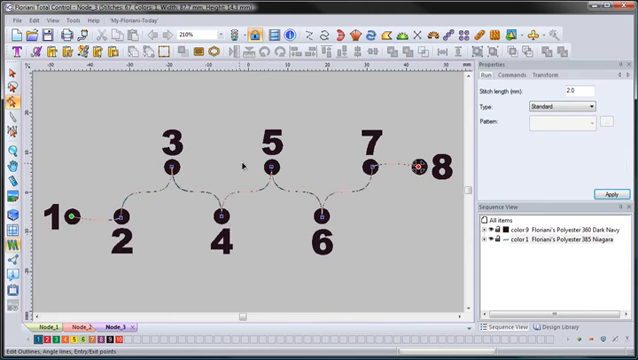
pyautogui.moveTo(88, 217)
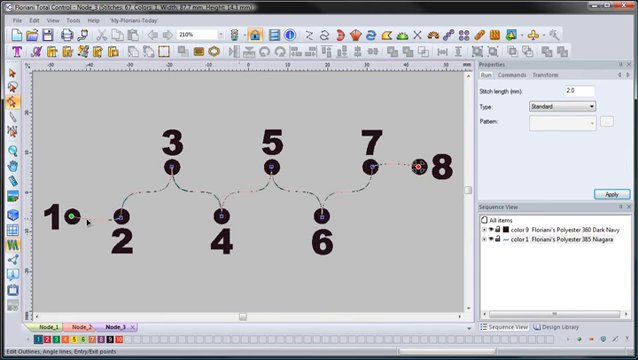
pyautogui.rightClick(122, 220)
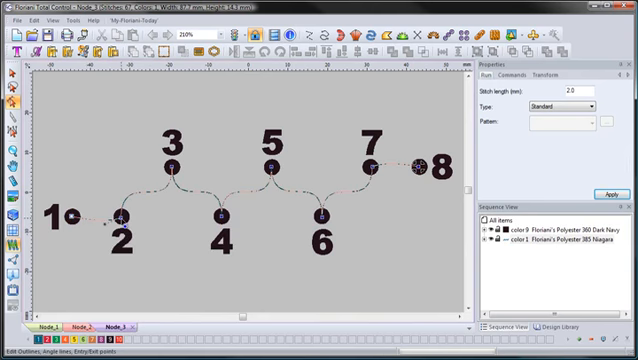
pyautogui.click(172, 168)
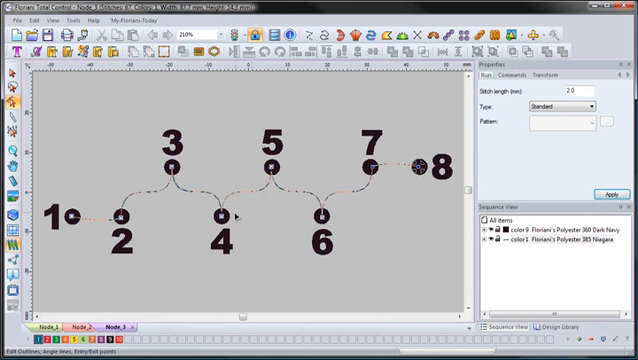
# Step: Convert the selected Node_3 nodes to Line points, then bring up options at dot 3
pyautogui.rightClick(222, 218)
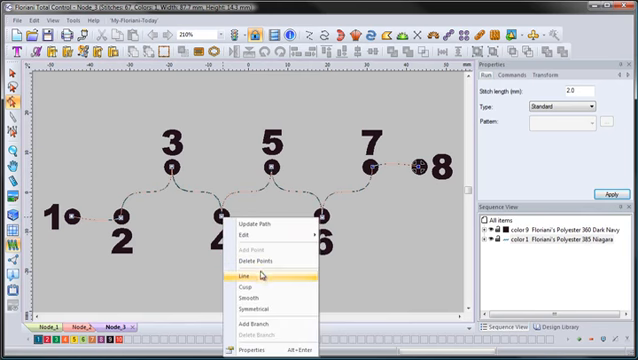
pyautogui.click(245, 273)
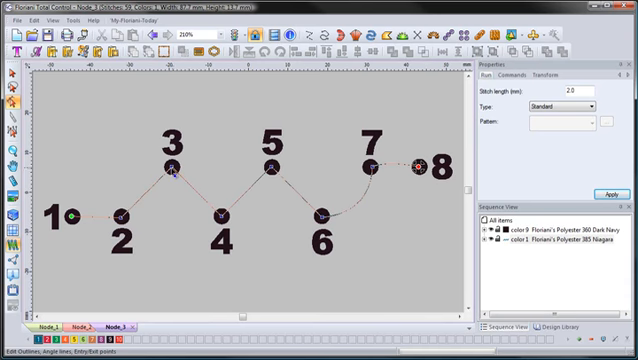
pyautogui.rightClick(173, 167)
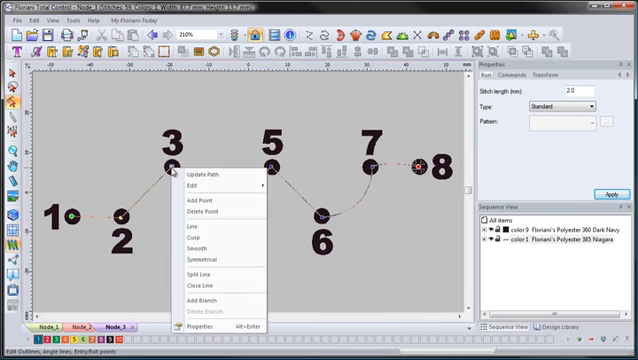